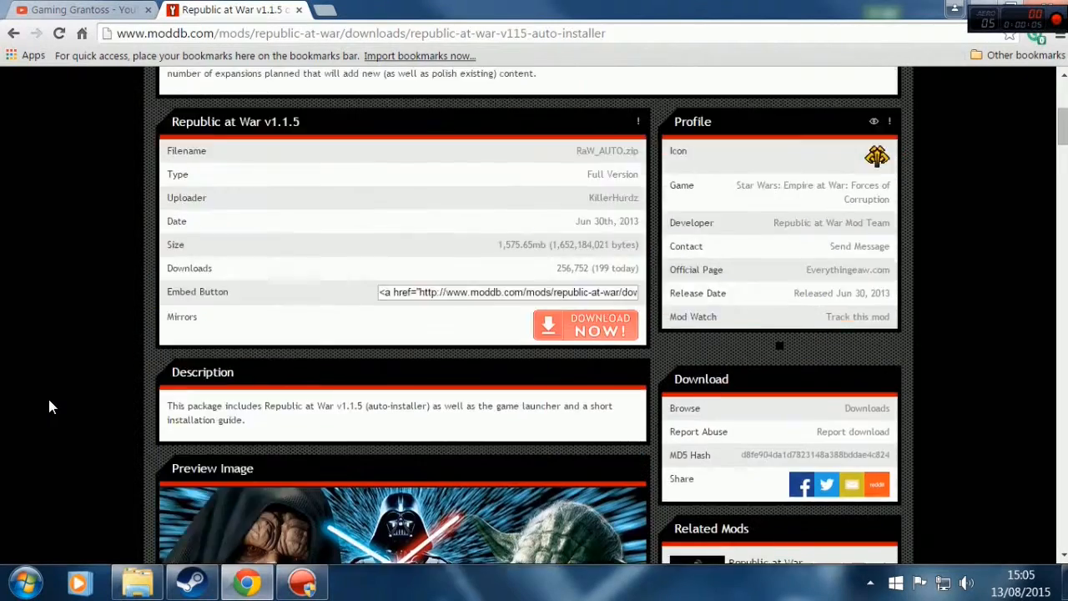
- Download the Republic at War v1.1.5 RaW_AUTO.zip from ModDB into Downloads
{"action": "scroll", "scroll_direction": "up", "scroll_amount": 3}
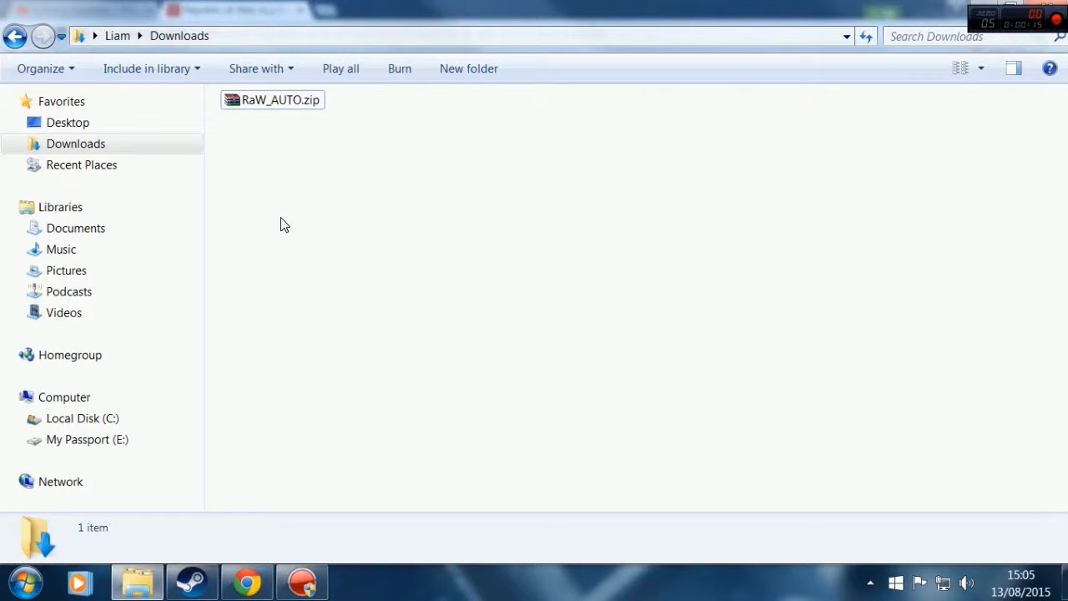
- Extract RaW_AUTO.zip here with WinRAR, producing Republic at War.exe and the guides
{"action": "left_click", "coordinate": [272, 100]}
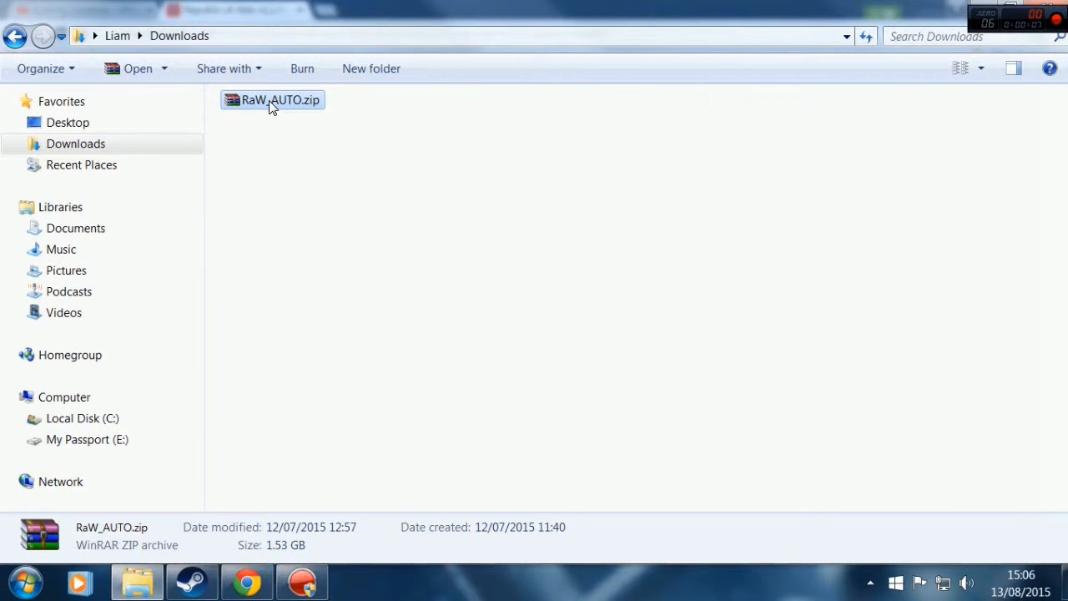
{"action": "right_click", "coordinate": [271, 100]}
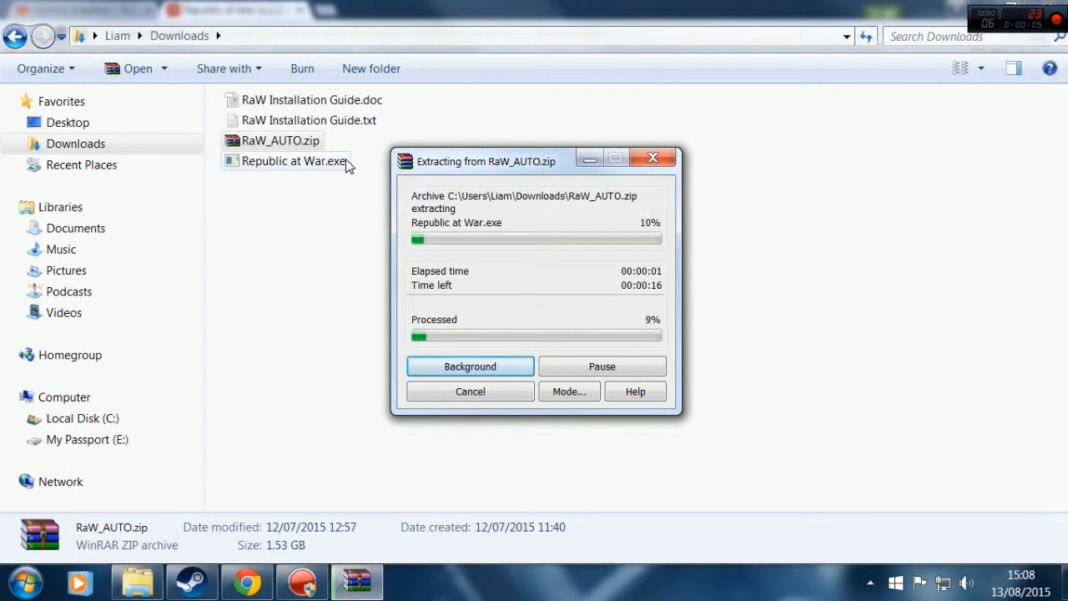
{"action": "mouse_move", "coordinate": [312, 120]}
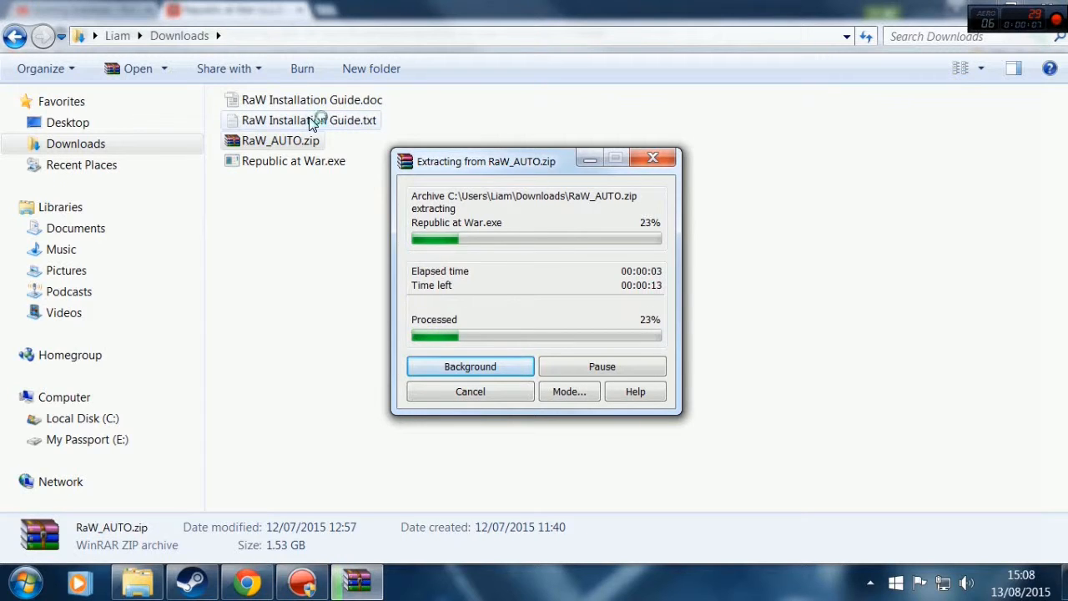
{"action": "mouse_move", "coordinate": [338, 125]}
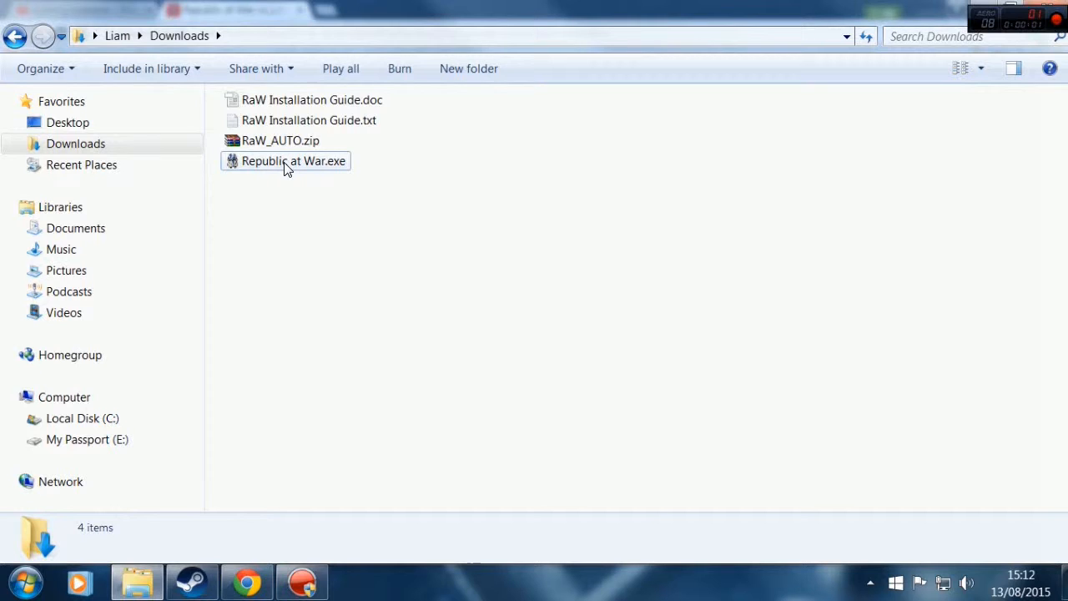
- Run Republic at War.exe past the unverified-publisher warning to reach the installer splash
{"action": "right_click", "coordinate": [287, 160]}
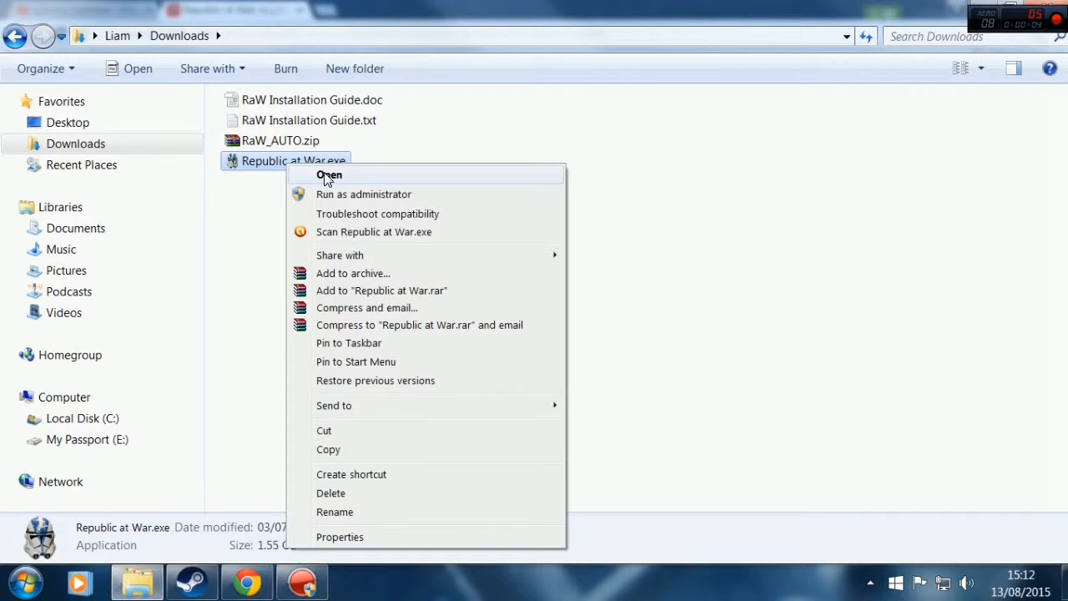
{"action": "left_click", "coordinate": [329, 175]}
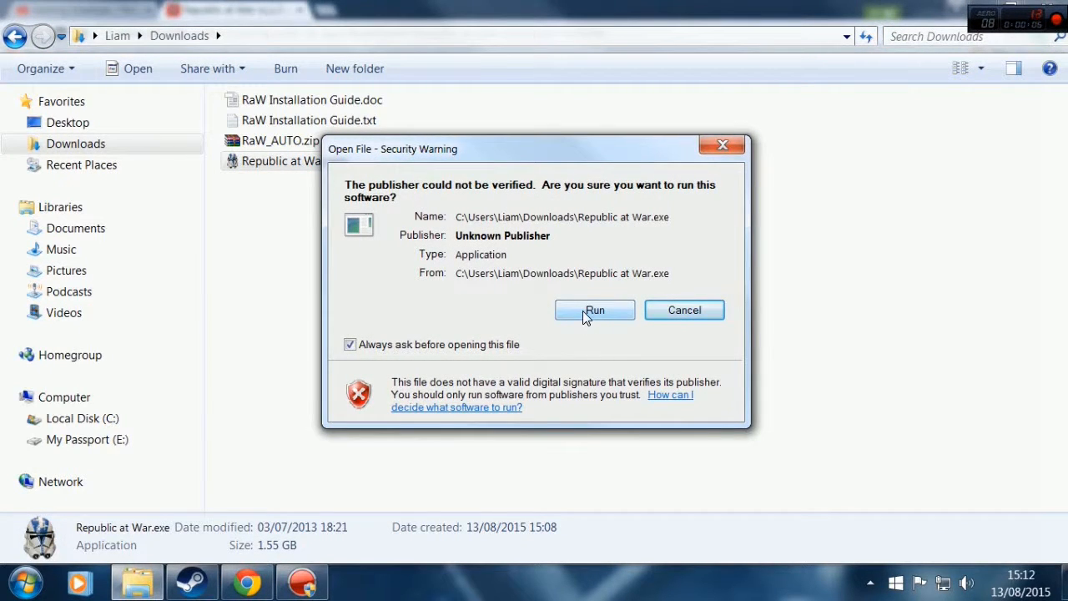
{"action": "left_click", "coordinate": [594, 309]}
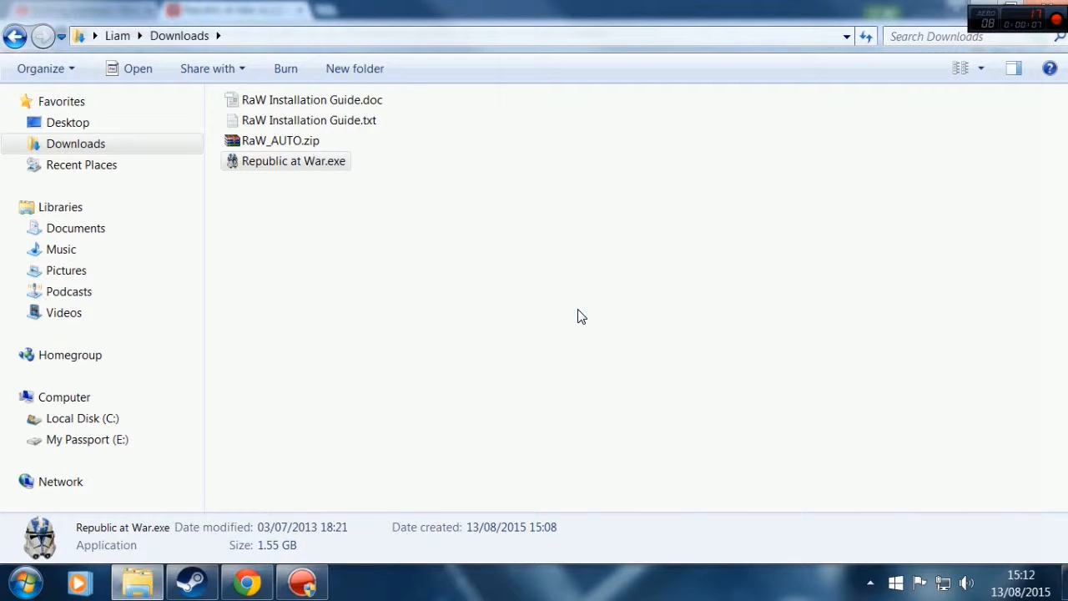
{"action": "double_click", "coordinate": [293, 160]}
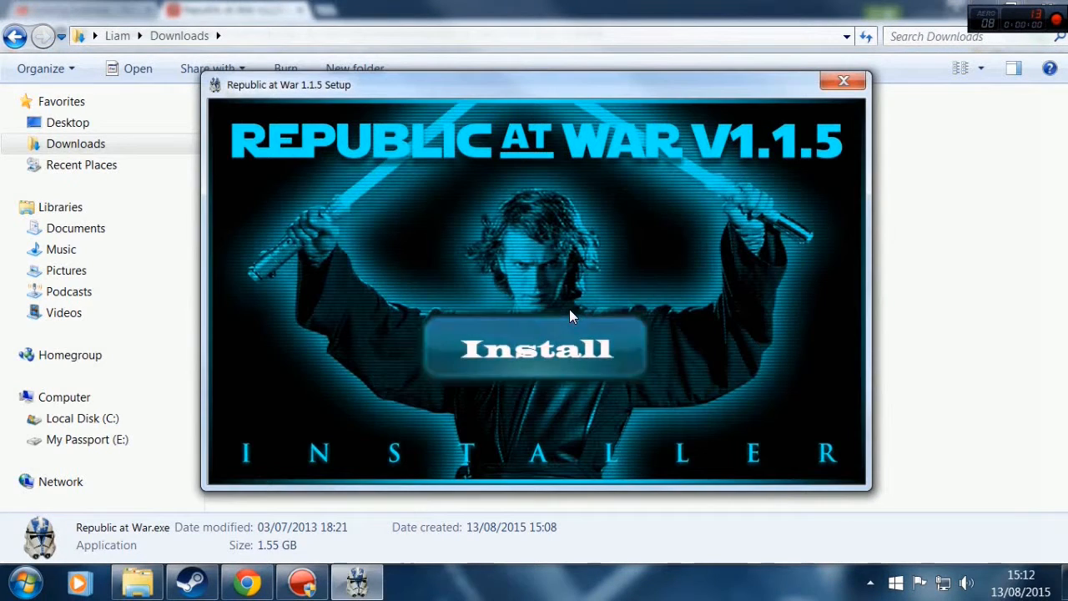
- Accept the license, install Republic at War 1.1.5 into the corruption folder and finish the wizard
{"action": "left_click", "coordinate": [536, 349]}
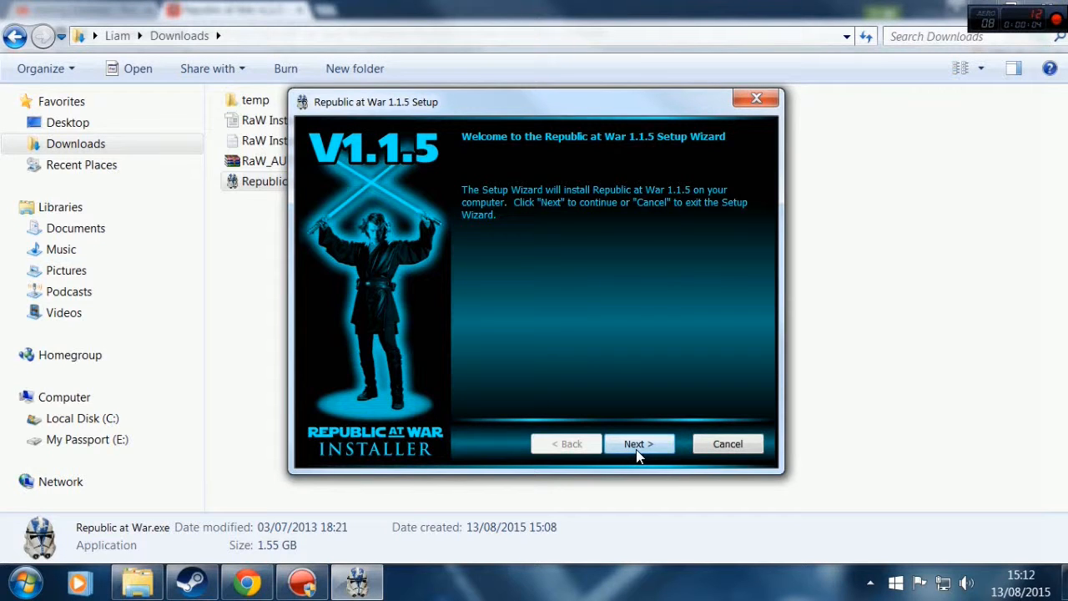
{"action": "left_click", "coordinate": [639, 444]}
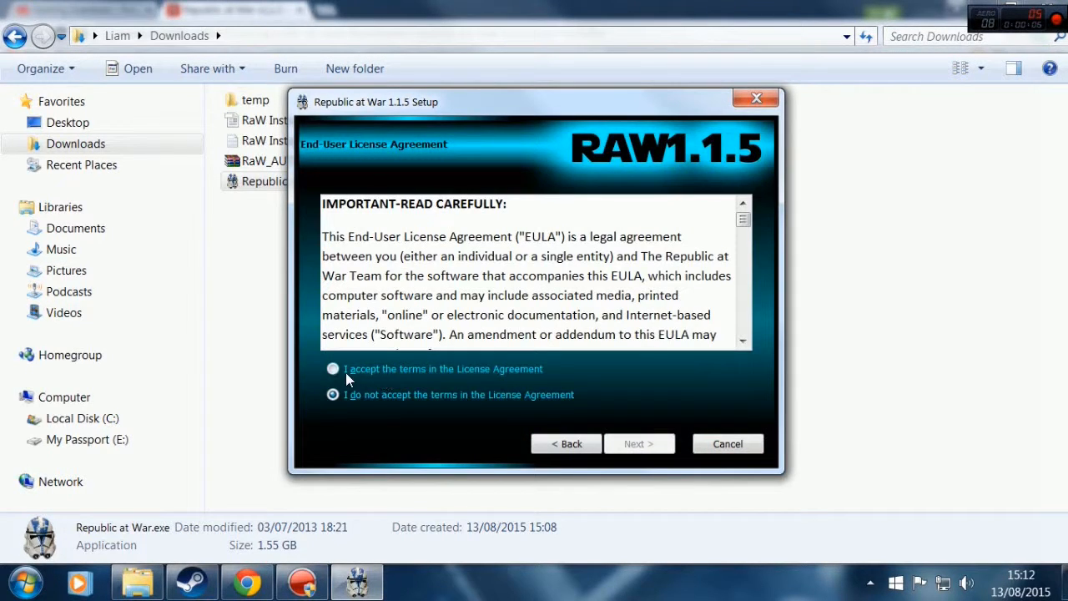
{"action": "left_click", "coordinate": [332, 369]}
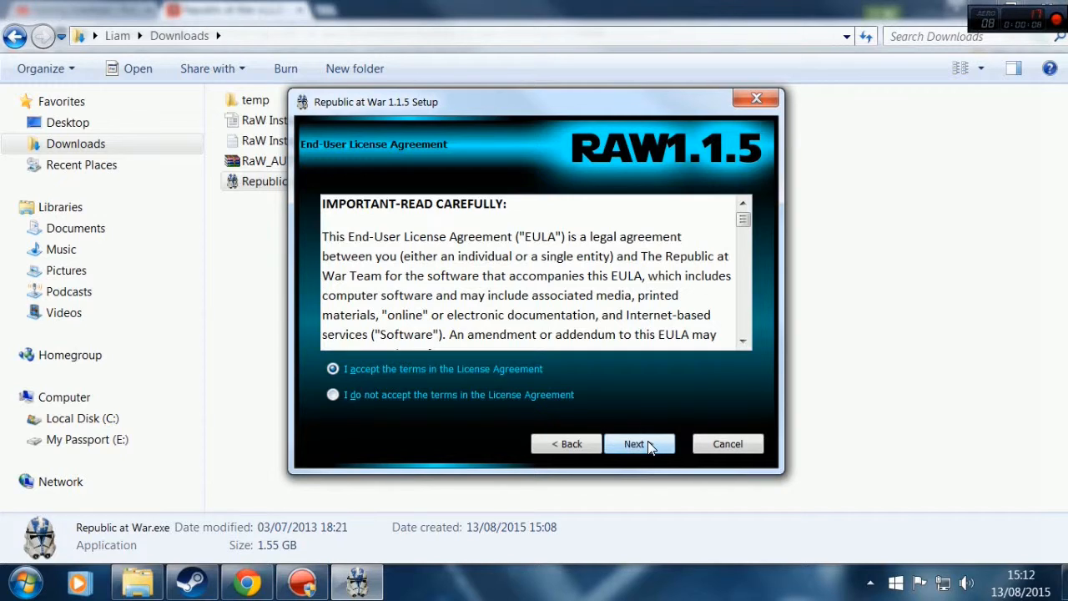
{"action": "left_click", "coordinate": [639, 444]}
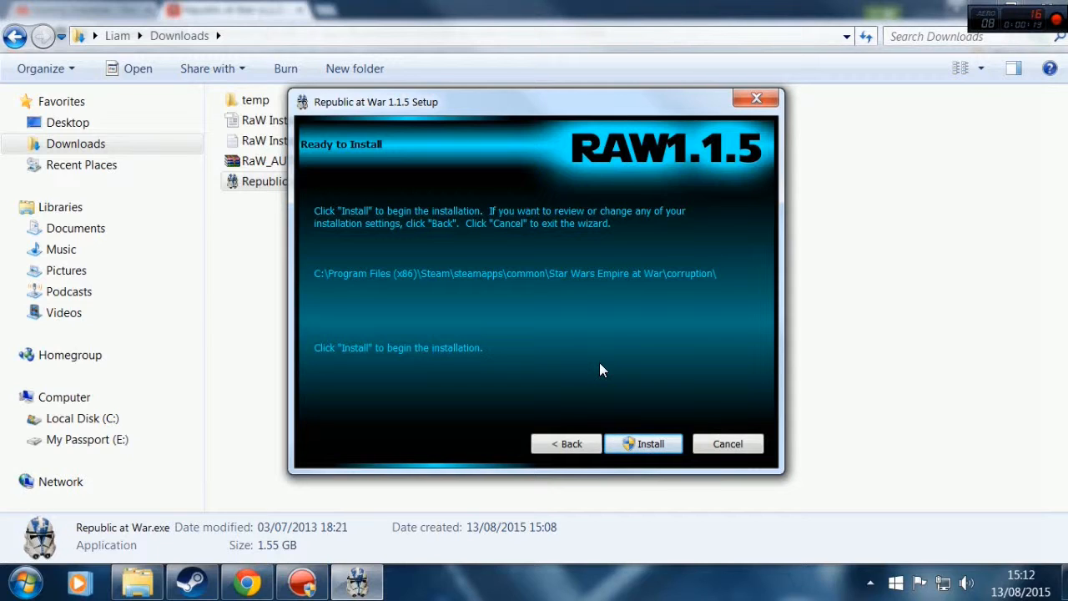
{"action": "mouse_move", "coordinate": [397, 275]}
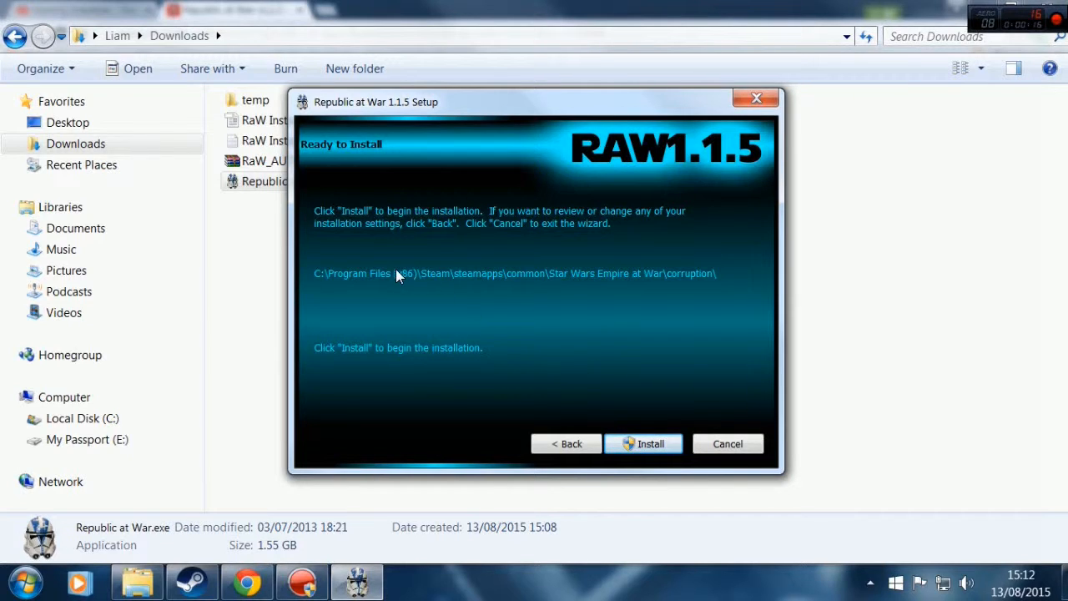
{"action": "mouse_move", "coordinate": [414, 280]}
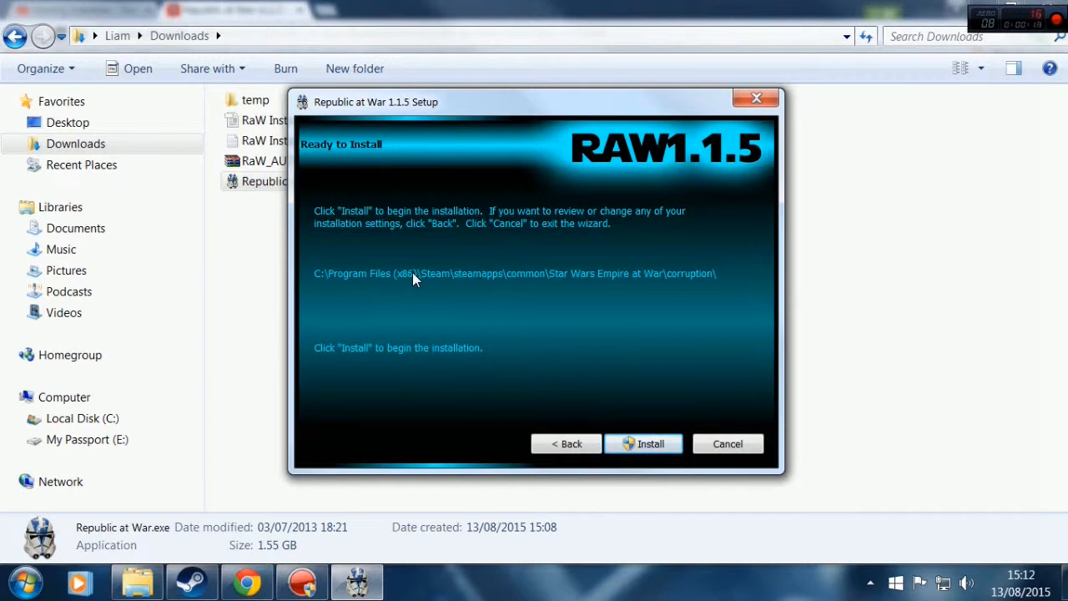
{"action": "mouse_move", "coordinate": [537, 287]}
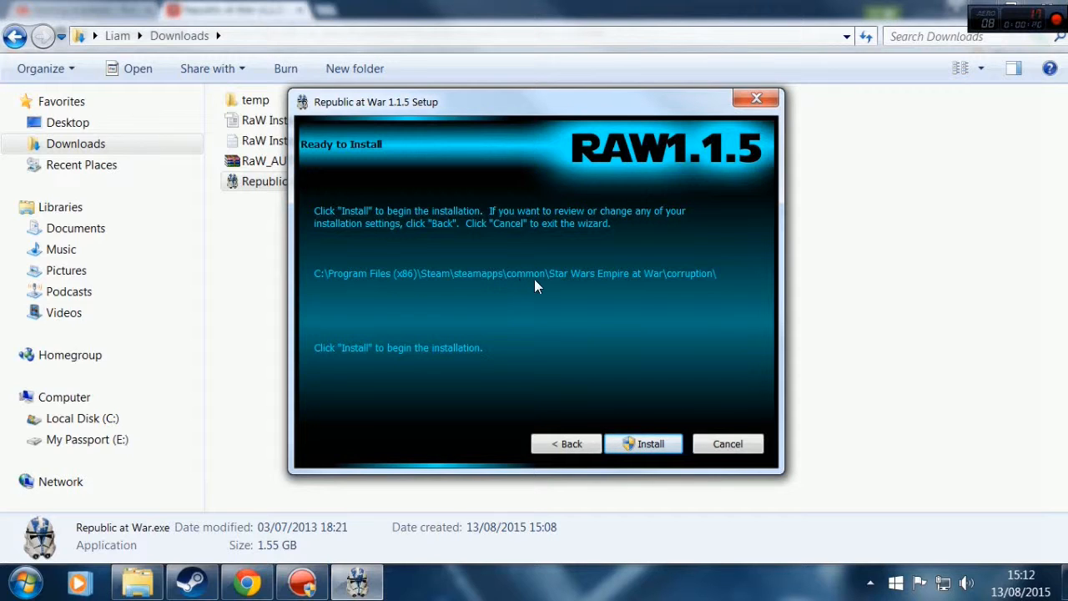
{"action": "mouse_move", "coordinate": [651, 280]}
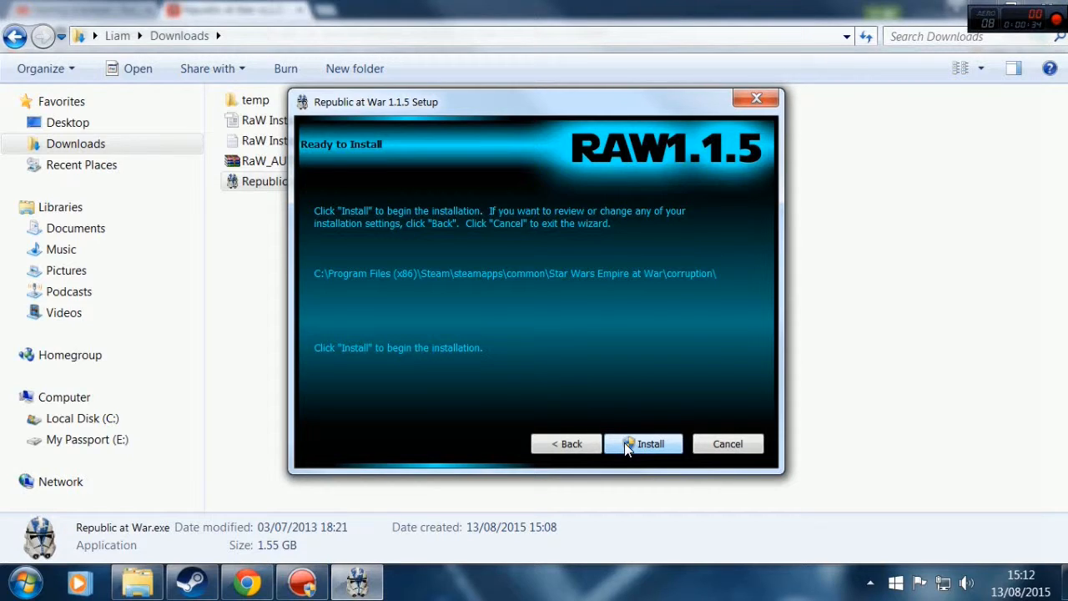
{"action": "left_click", "coordinate": [644, 444]}
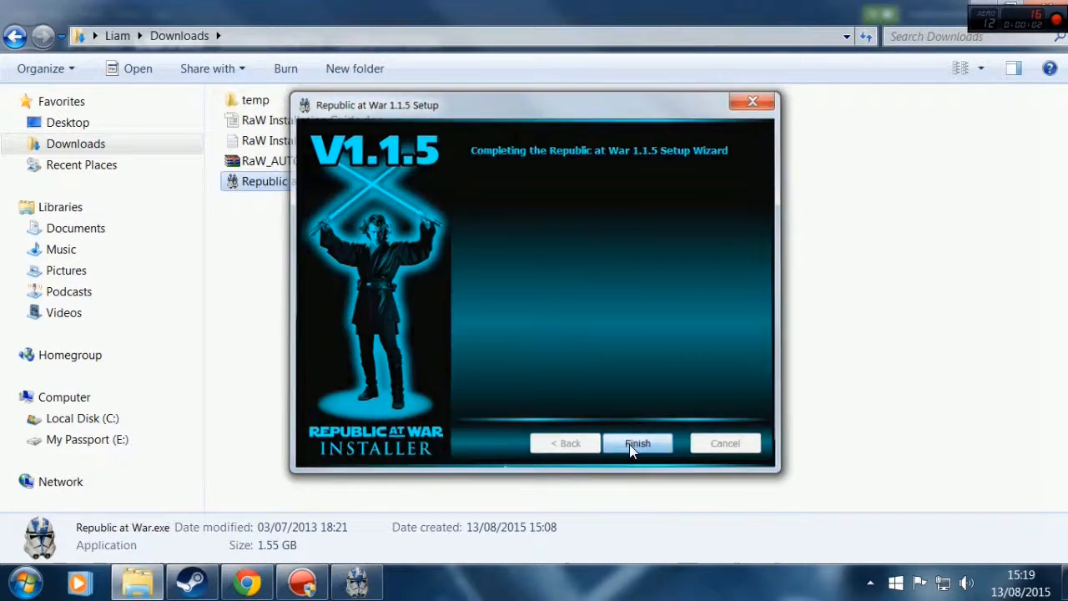
{"action": "left_click", "coordinate": [637, 444]}
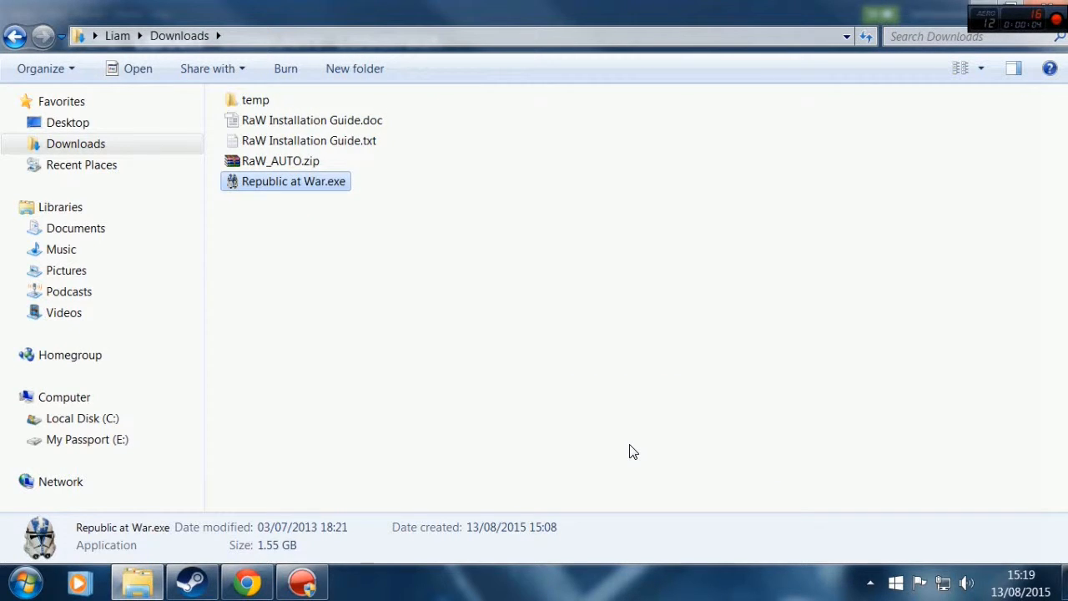
- Copy the sweaw MODPATH launch line from RaW Installation Guide.txt in Notepad
{"action": "left_click", "coordinate": [311, 141]}
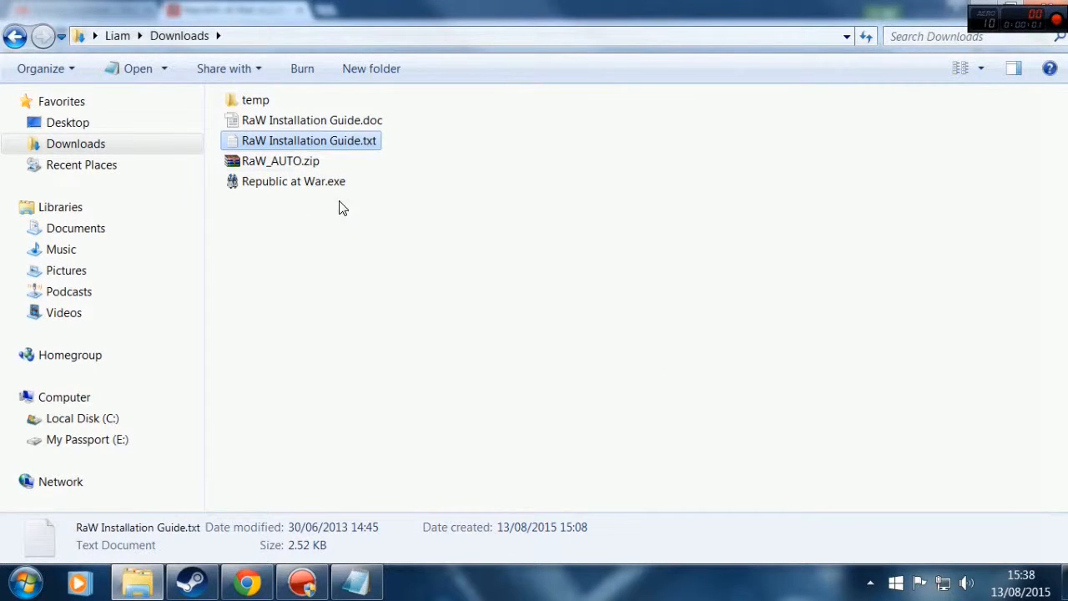
{"action": "mouse_move", "coordinate": [284, 147]}
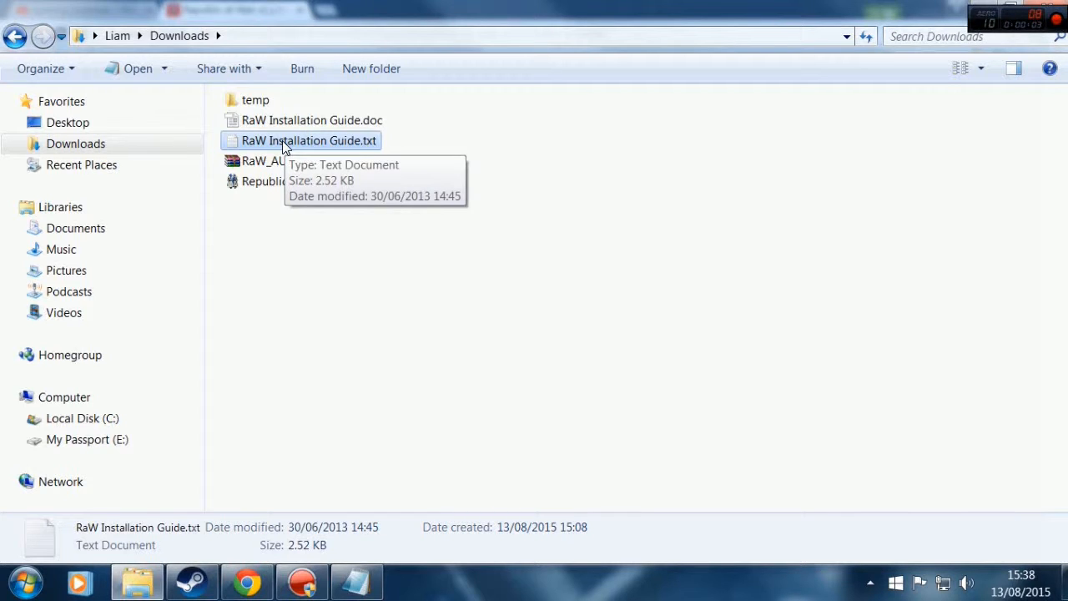
{"action": "double_click", "coordinate": [302, 140]}
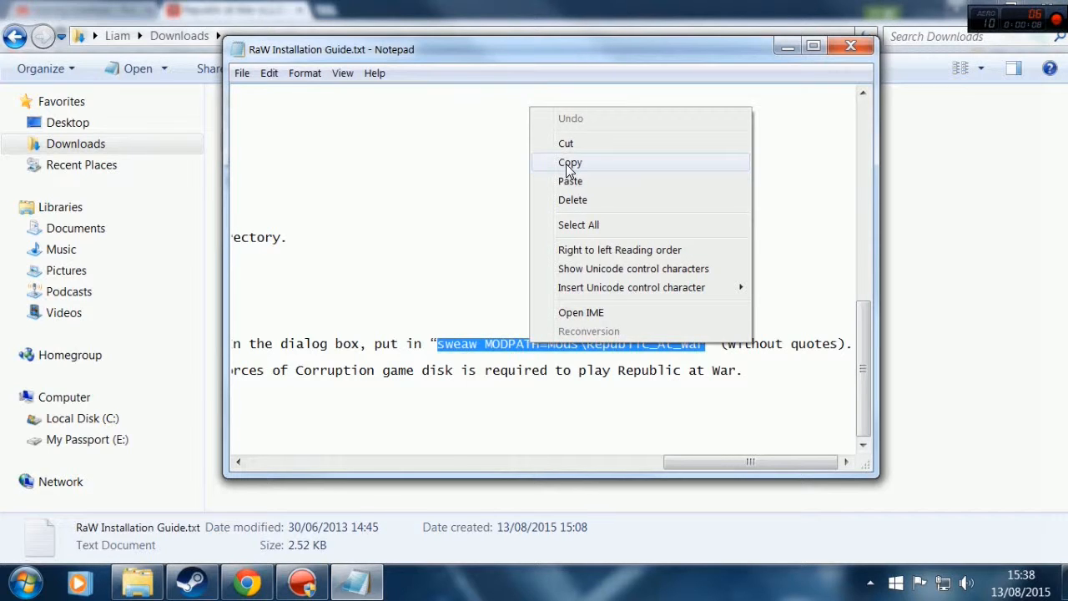
{"action": "left_click", "coordinate": [571, 162]}
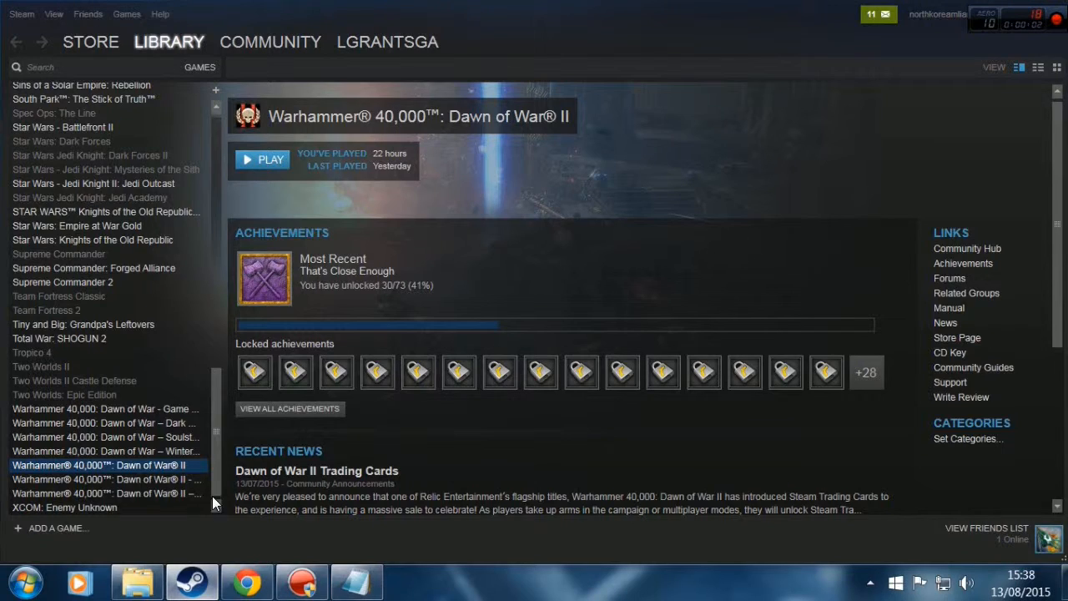
{"action": "mouse_move", "coordinate": [124, 207]}
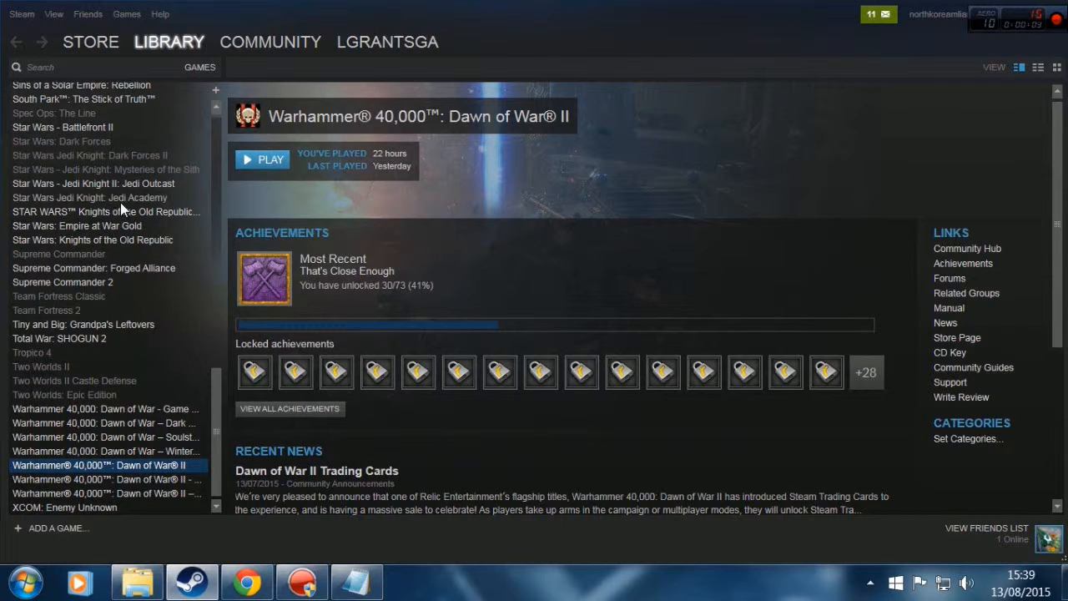
- Set Empire at War Gold's launch options to 'sweaw MODPATH=Mods\Republic_At_War' and confirm
{"action": "right_click", "coordinate": [76, 225]}
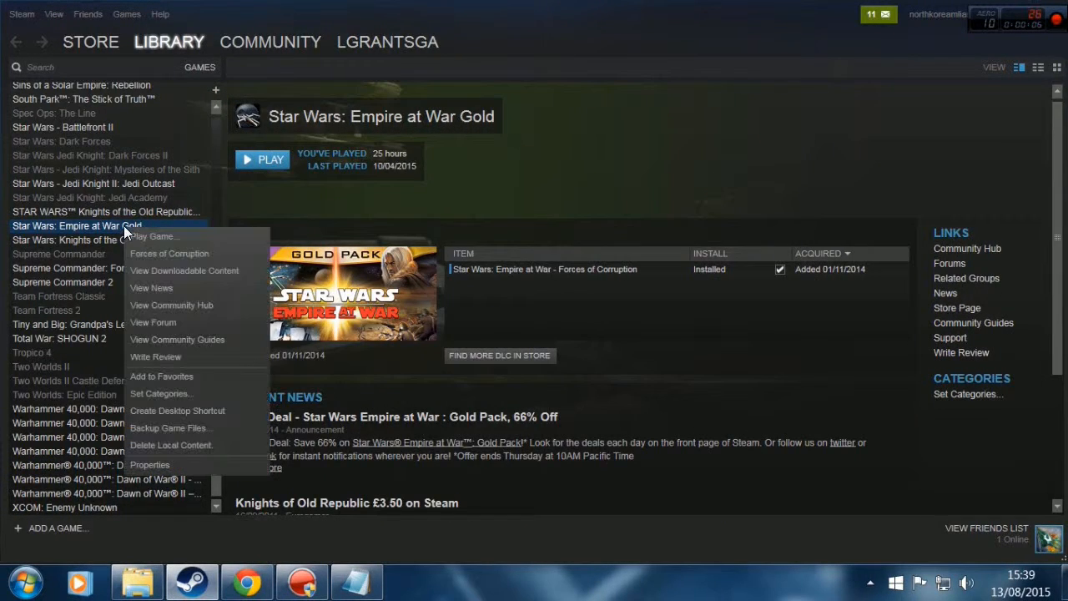
{"action": "left_click", "coordinate": [150, 464]}
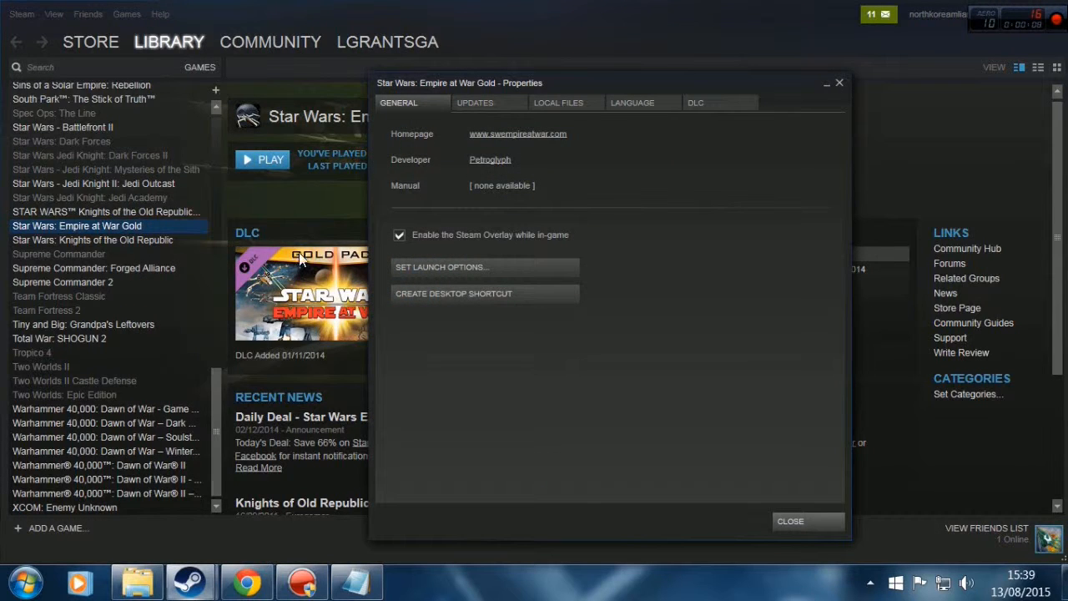
{"action": "left_click", "coordinate": [484, 267]}
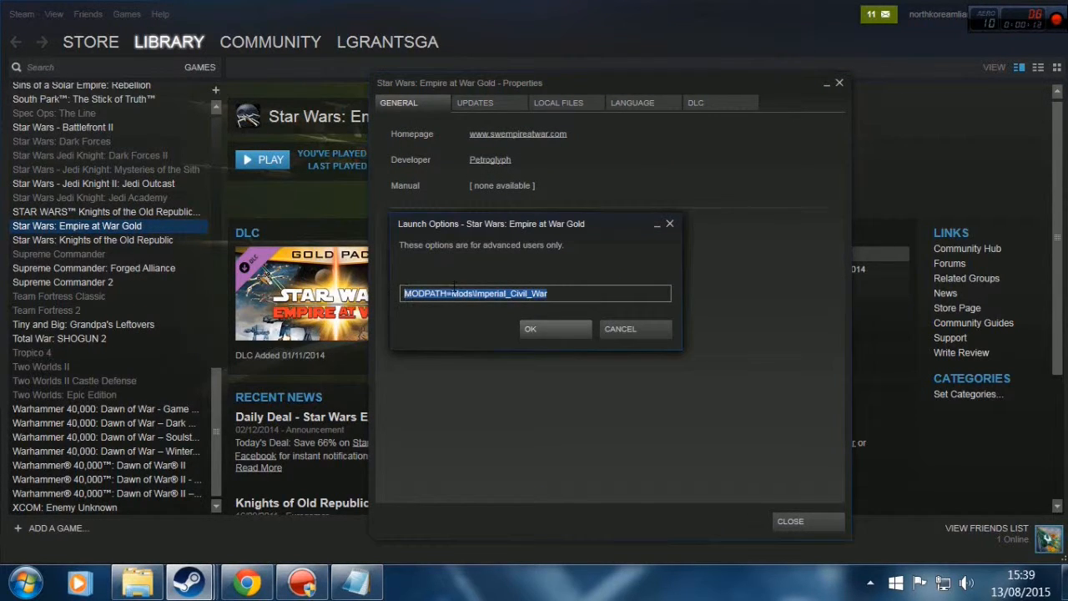
{"action": "type", "text": "sweaw MODPATH=Mods\\Republic_At_War"}
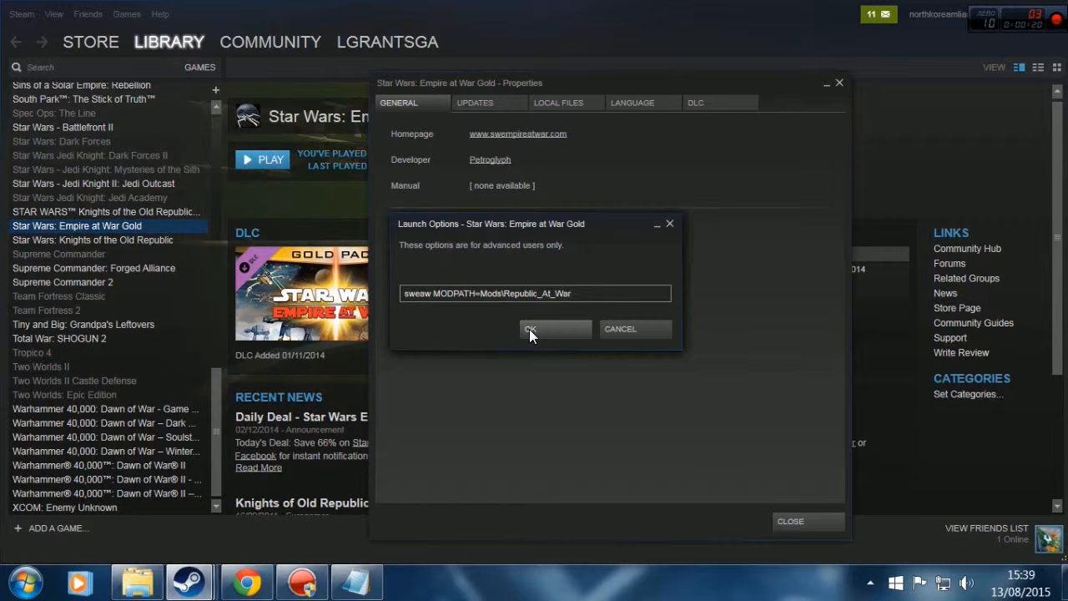
{"action": "left_click", "coordinate": [533, 328]}
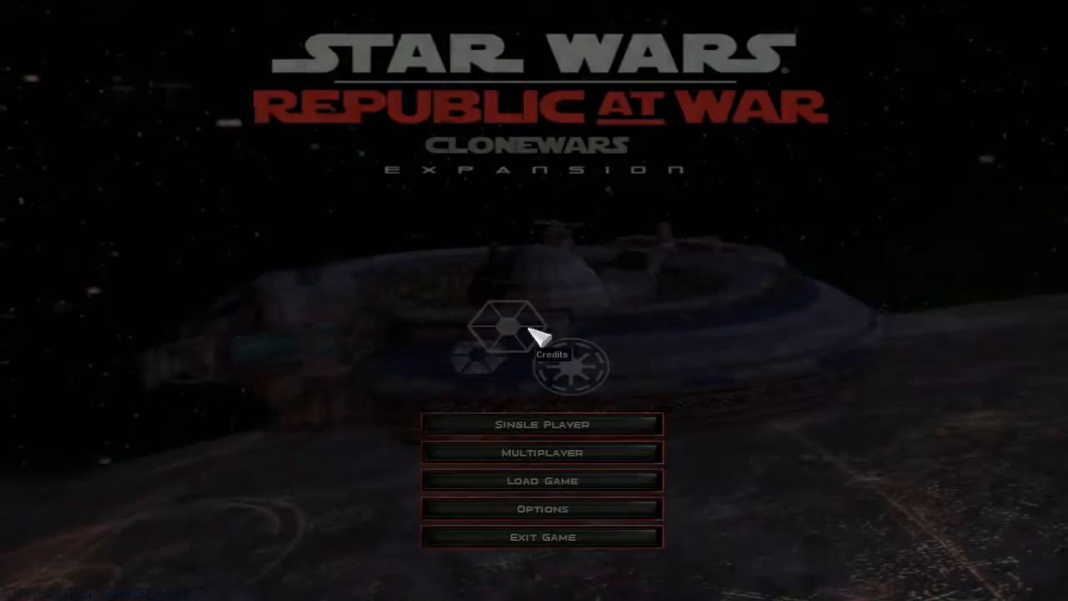